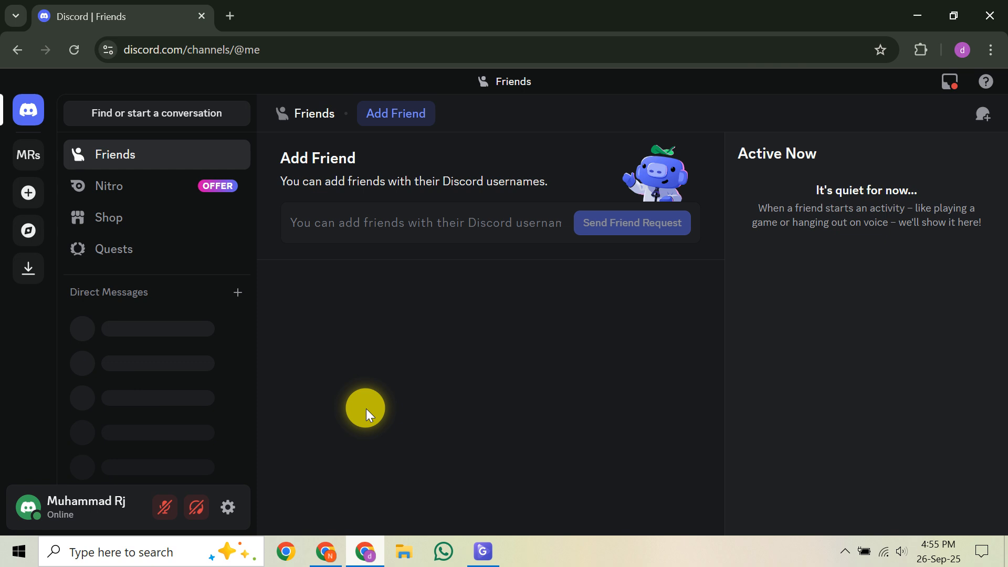
mouse_move(334, 368)
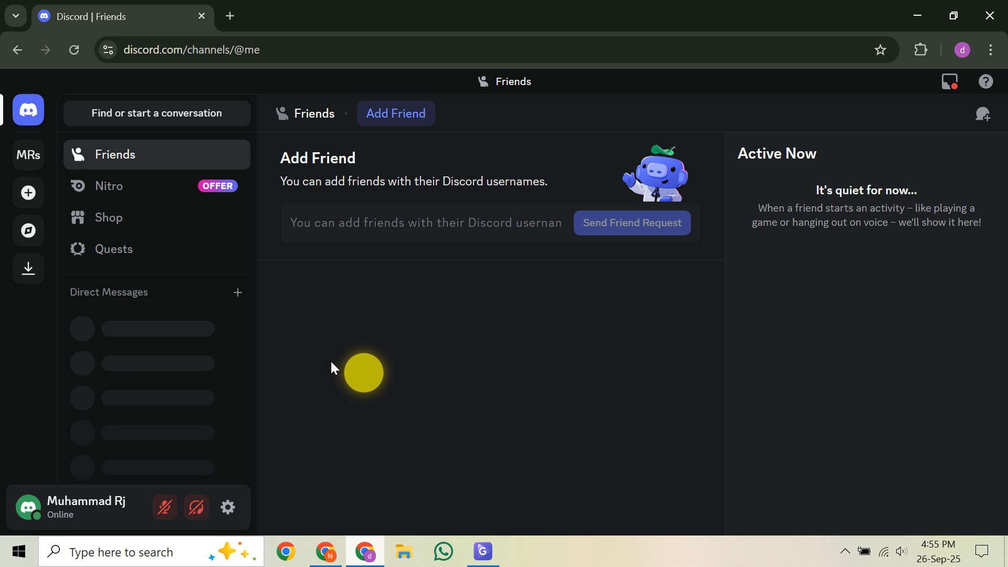
mouse_move(29, 155)
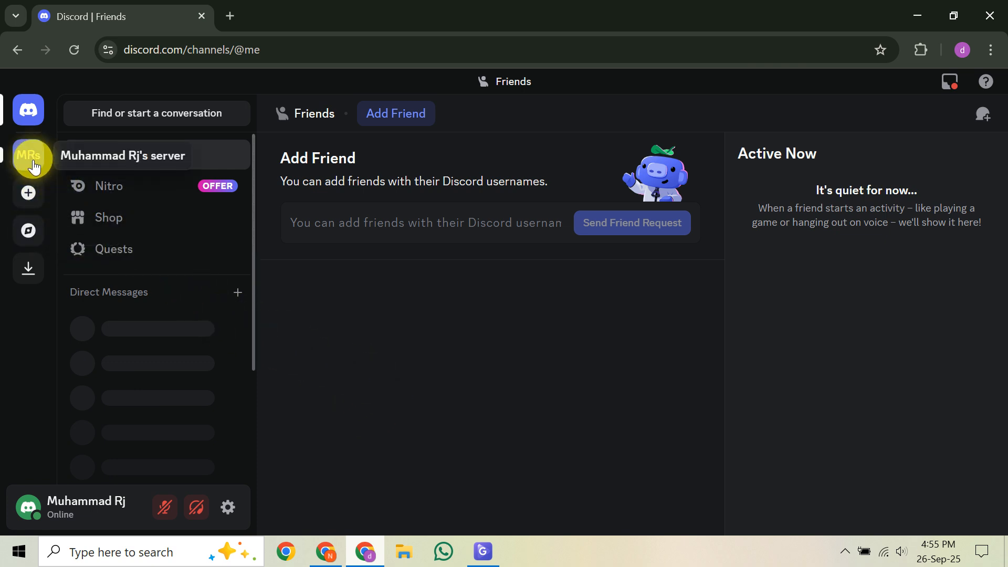
Open Muhammad Rj's server from the MRs icon in the server sidebar.
click(28, 155)
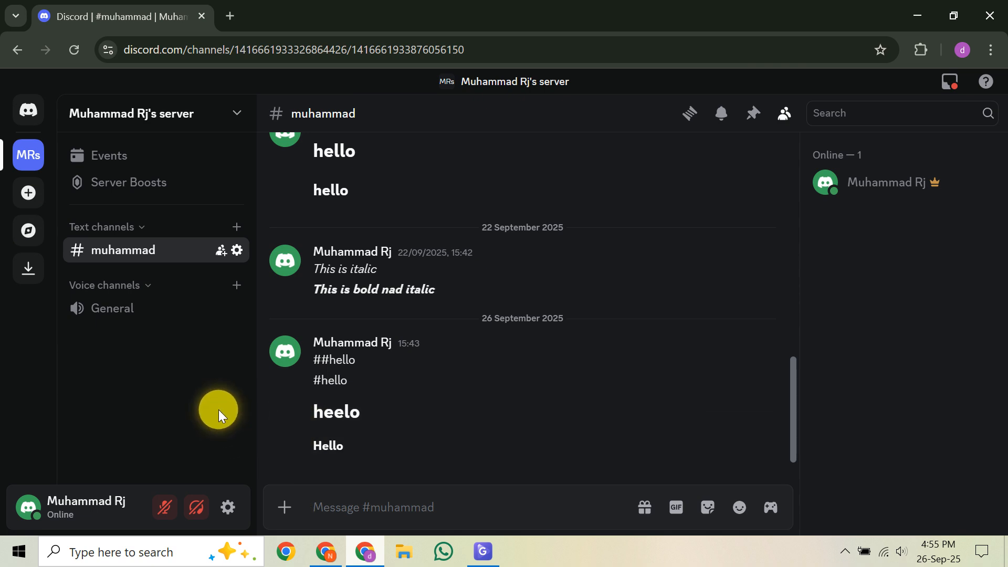
mouse_move(129, 380)
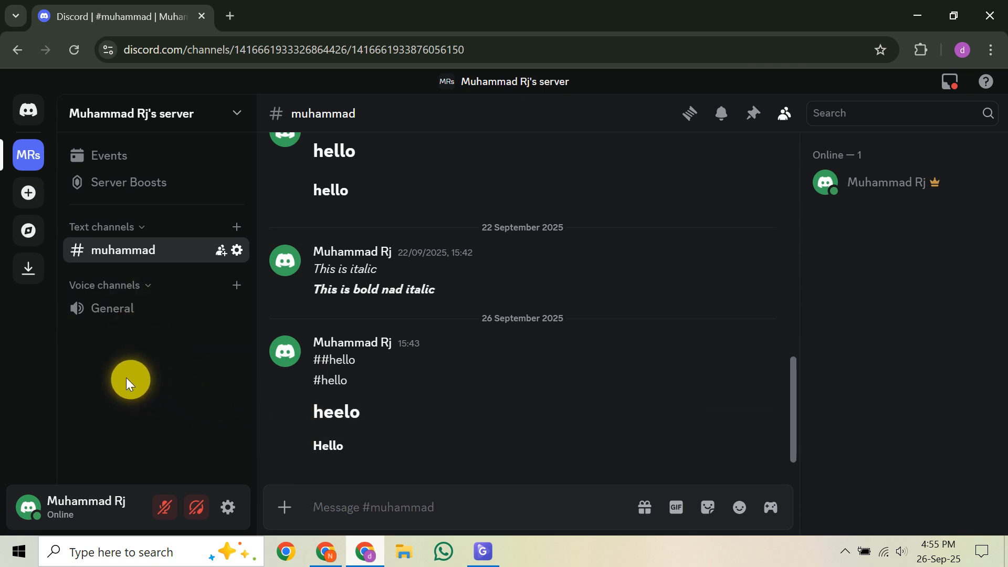
mouse_move(158, 312)
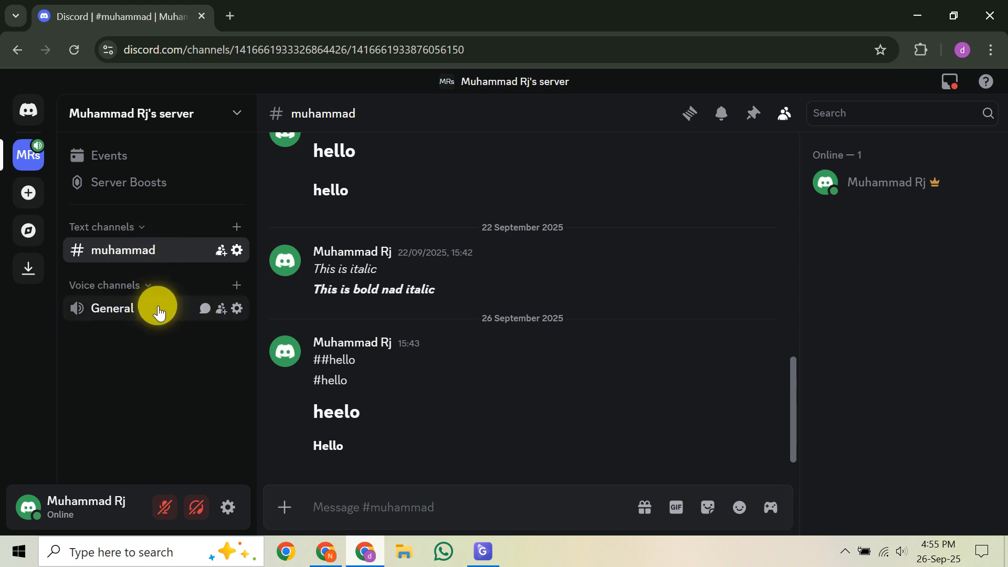
Join the General voice channel and dismiss the 'Microphone Access Is Denied' warning.
click(112, 308)
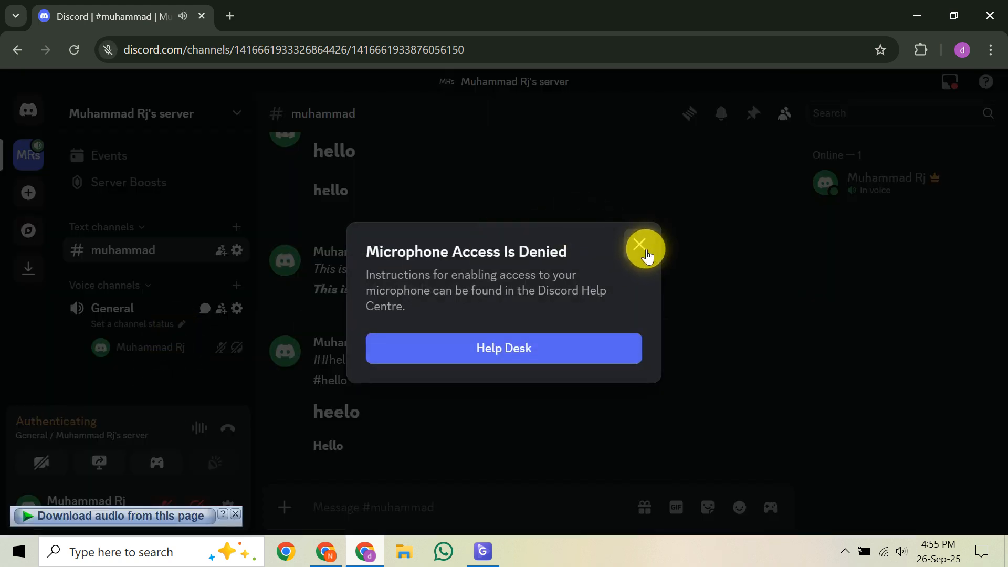
click(638, 244)
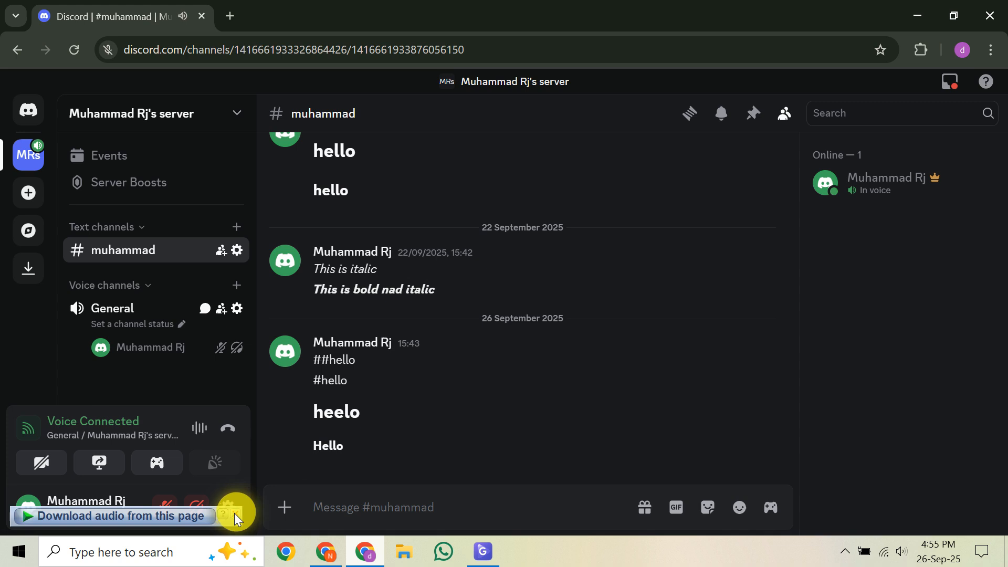
mouse_move(233, 514)
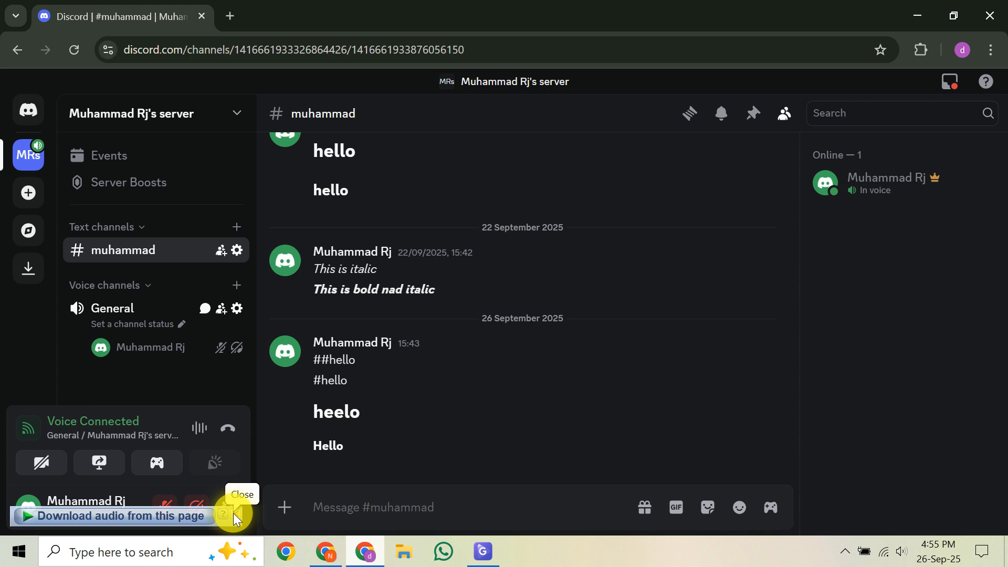
mouse_move(227, 450)
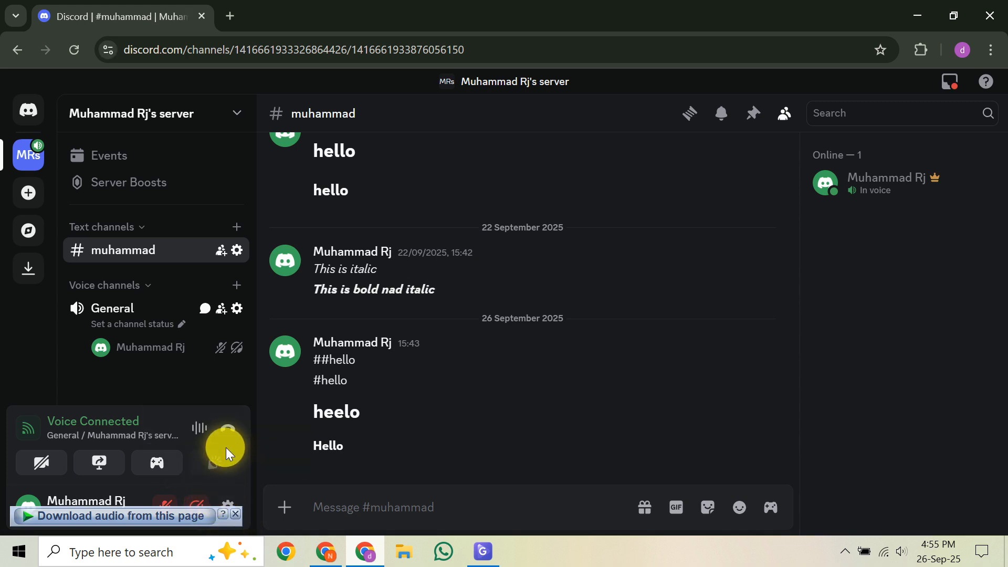
mouse_move(237, 514)
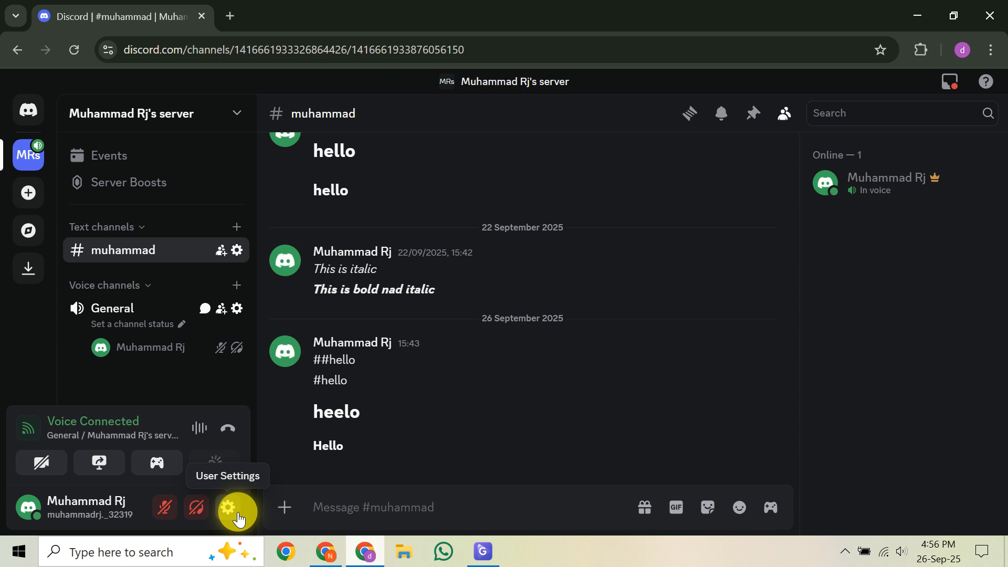
mouse_move(178, 448)
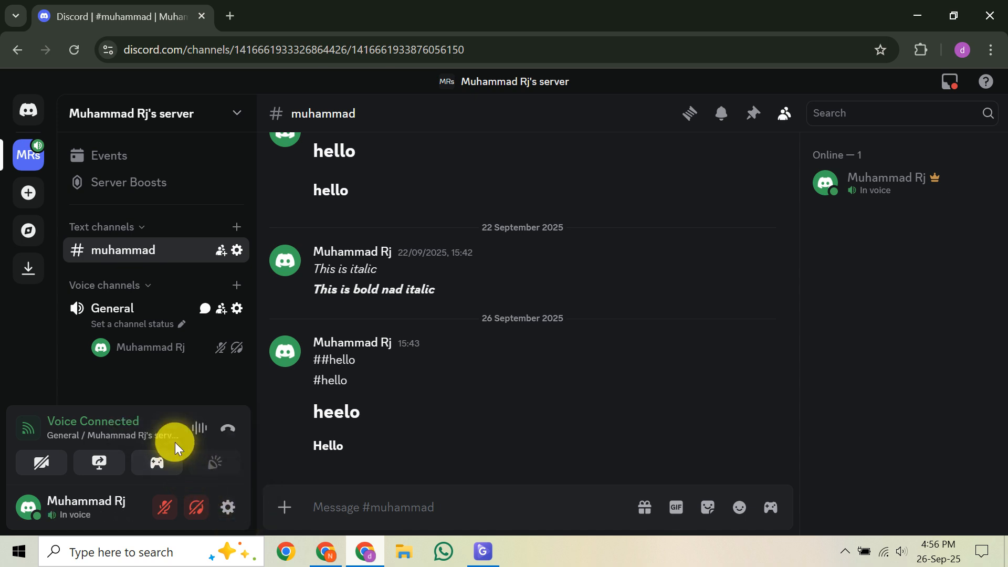